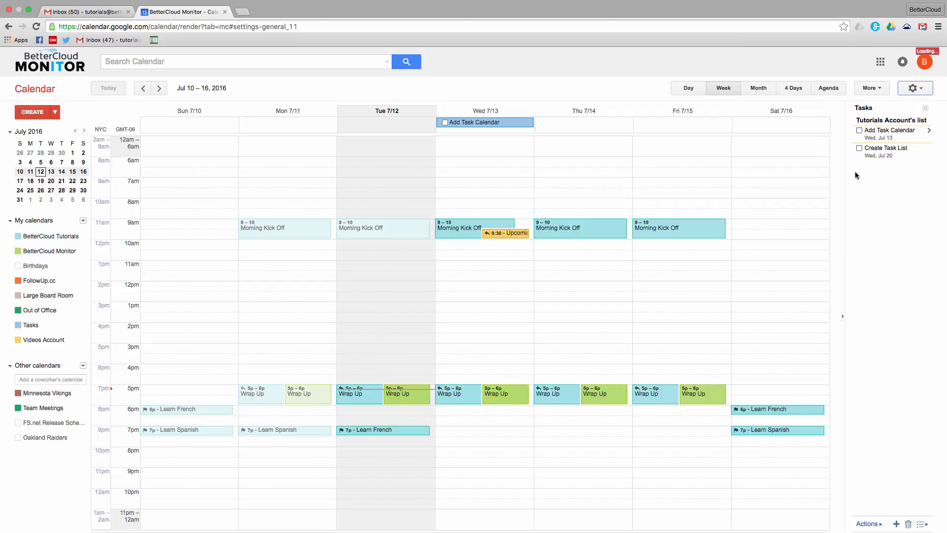
Open Calendar Settings from the gear menu
left_click(914, 88)
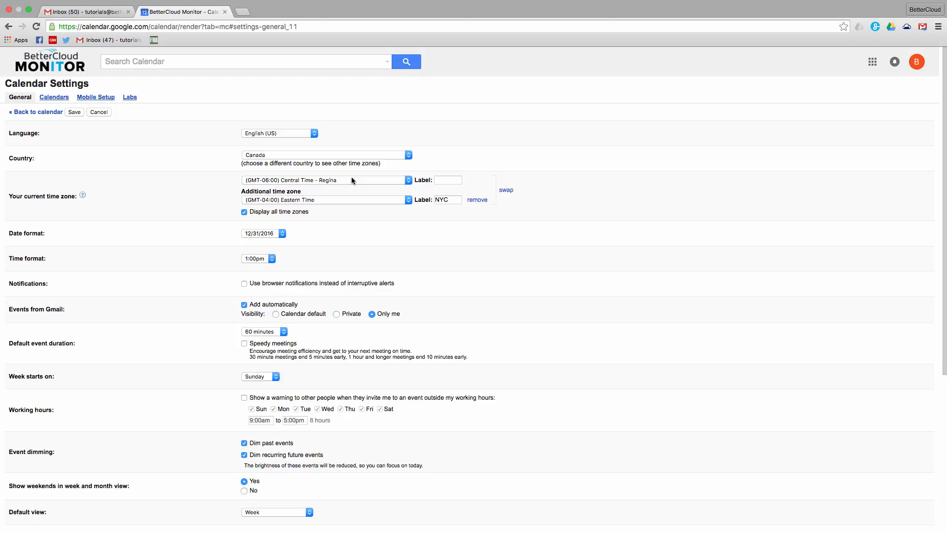
scroll("down", 3)
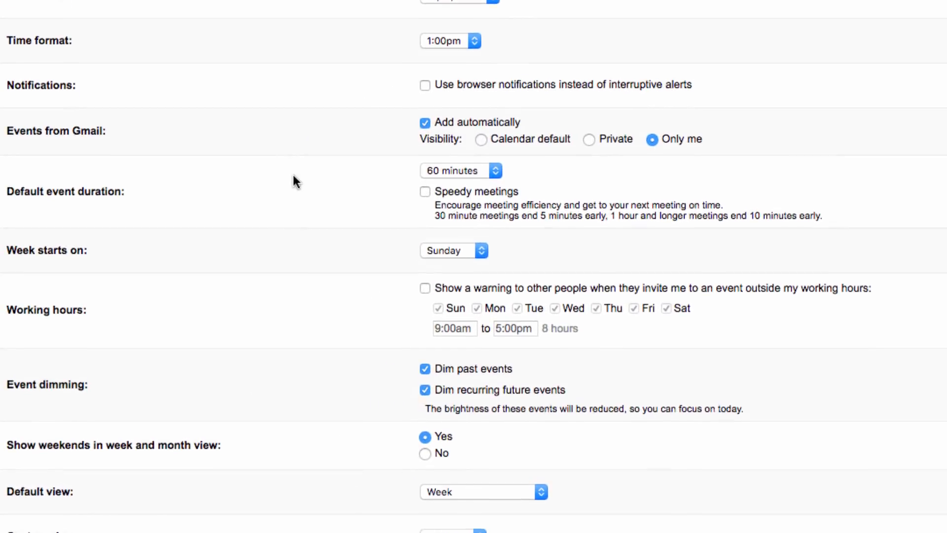
scroll("down", 3)
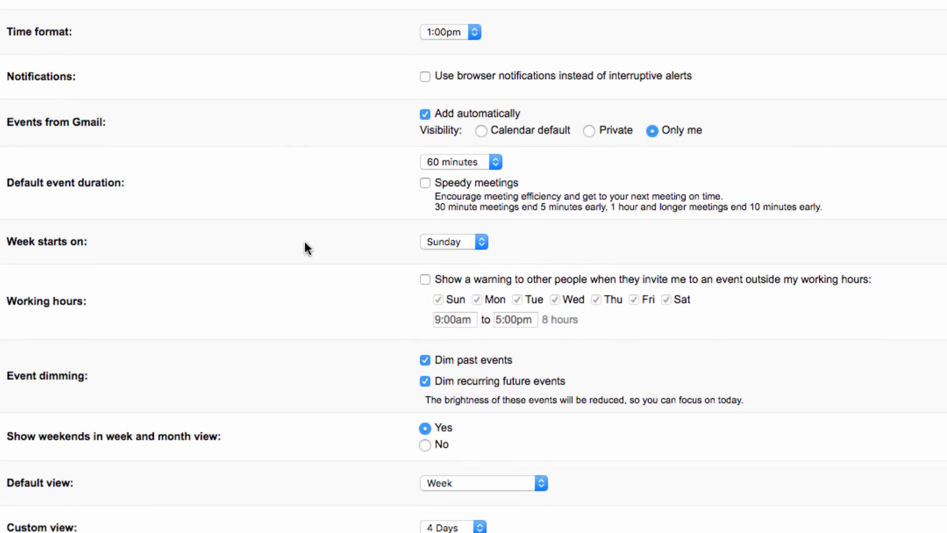
mouse_move(652, 293)
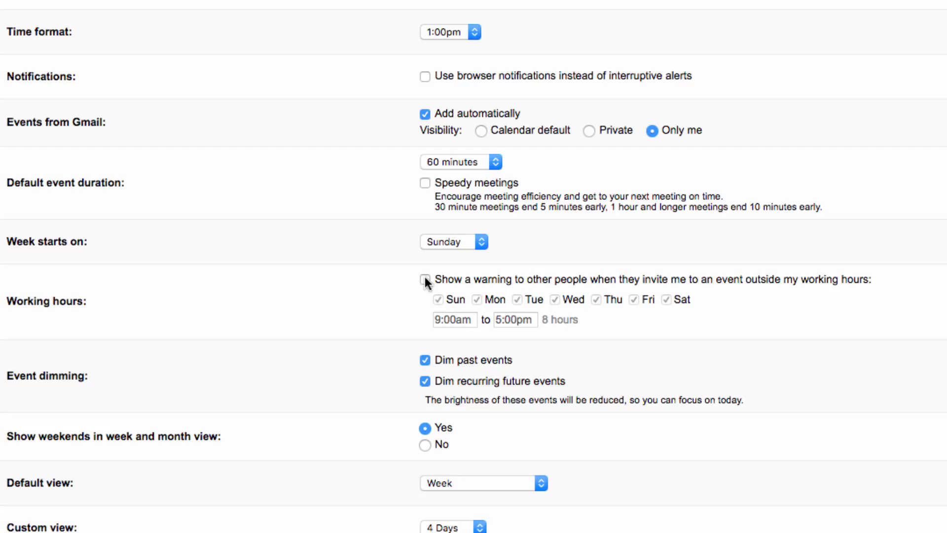
Enable the outside-working-hours warning with working hours ending at 7:00pm
left_click(425, 279)
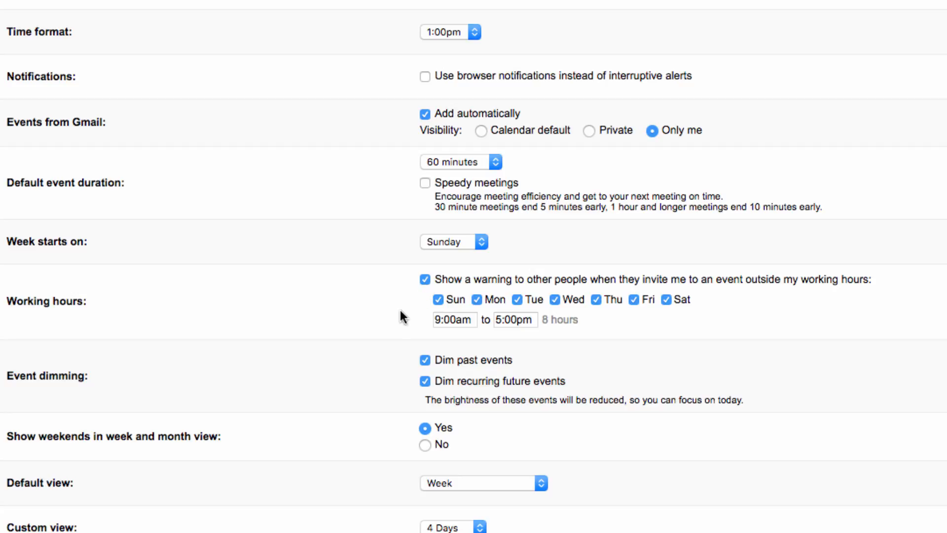
mouse_move(428, 315)
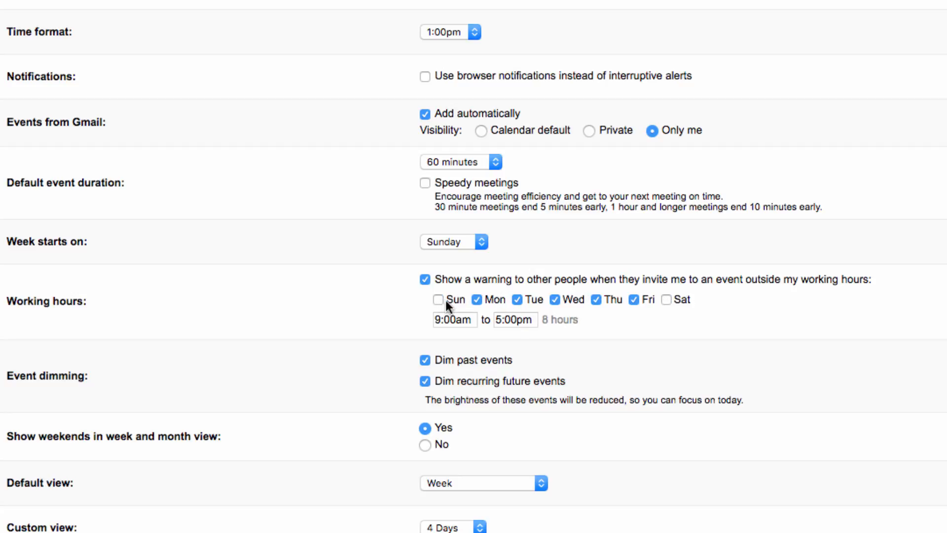
left_click(515, 320)
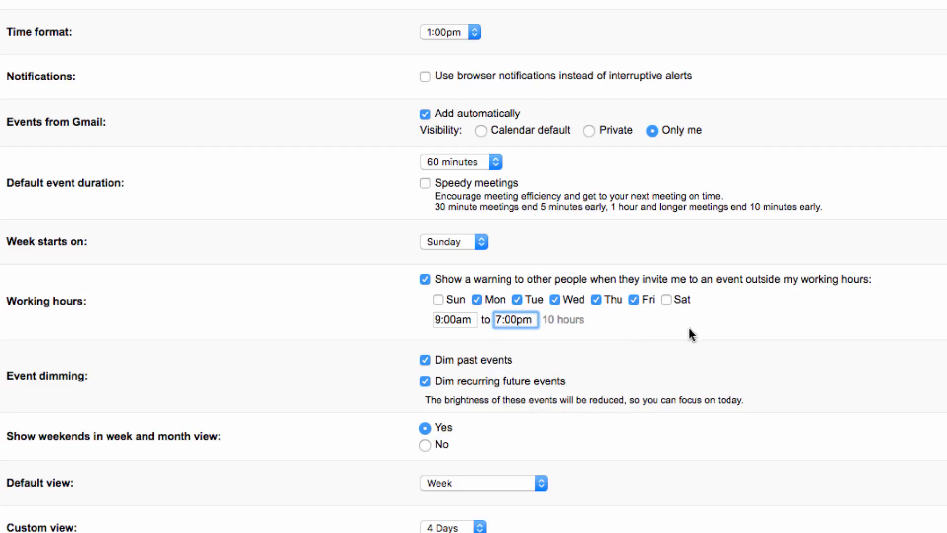
scroll("down", 3)
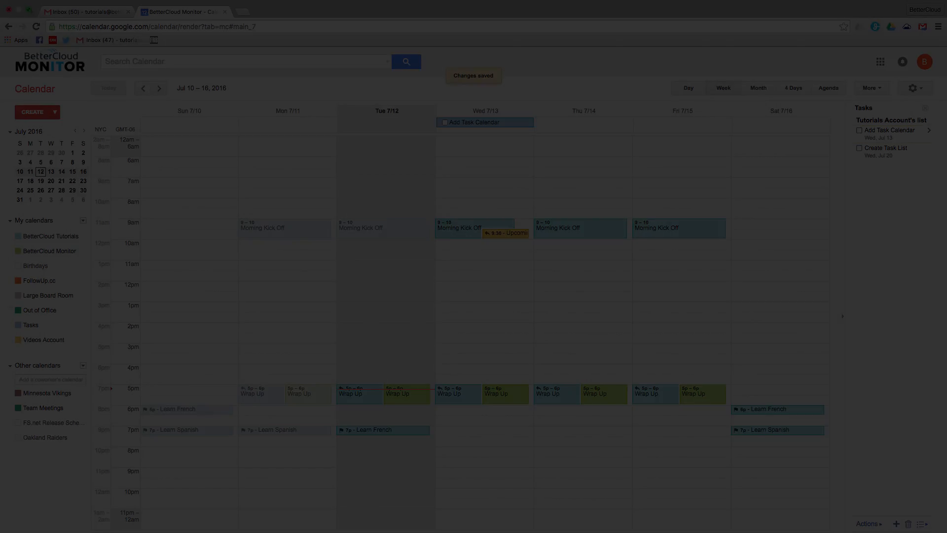
Add the suggested 'tutoria' guest to the Breakfast Meeting
type("tutoria")
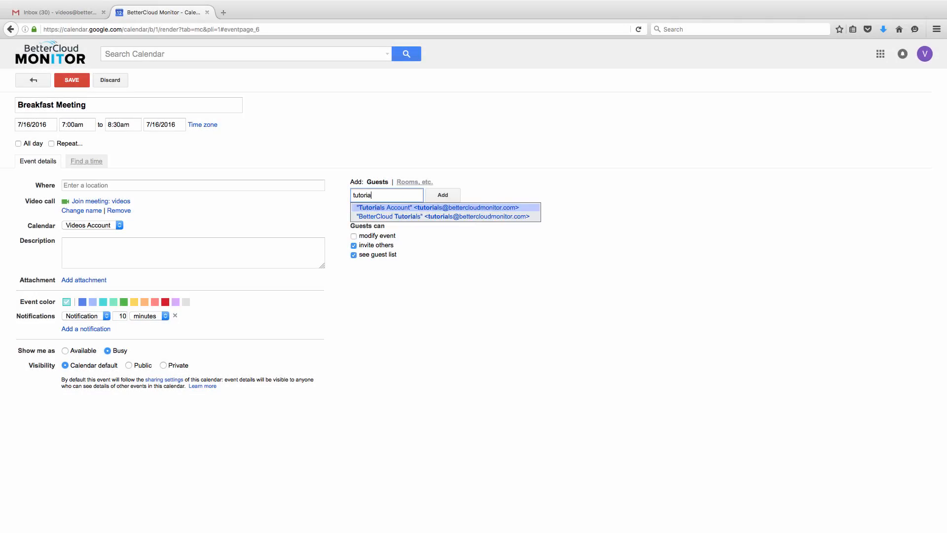
left_click(71, 80)
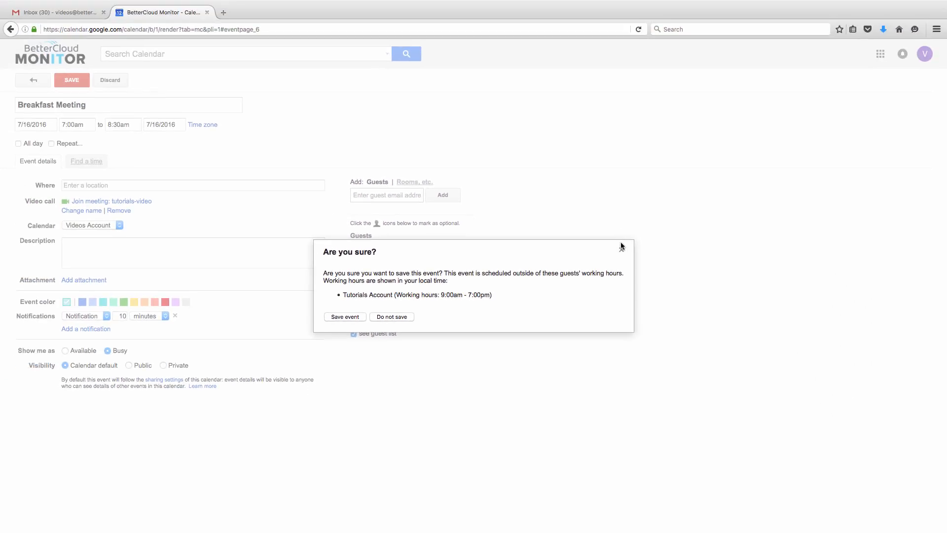
Choose 'Do not save' in the 'Are you sure?' warning dialog
left_click(391, 317)
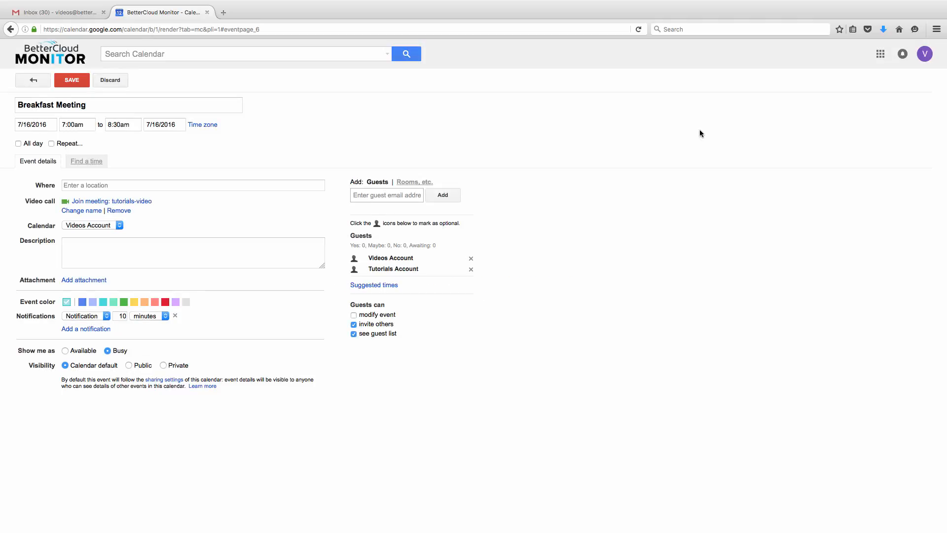
mouse_move(740, 22)
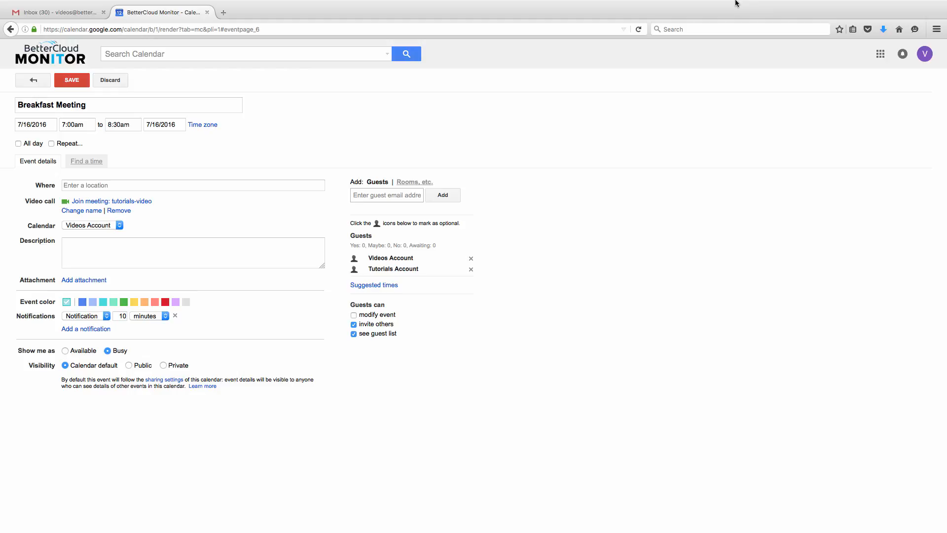
mouse_move(719, 3)
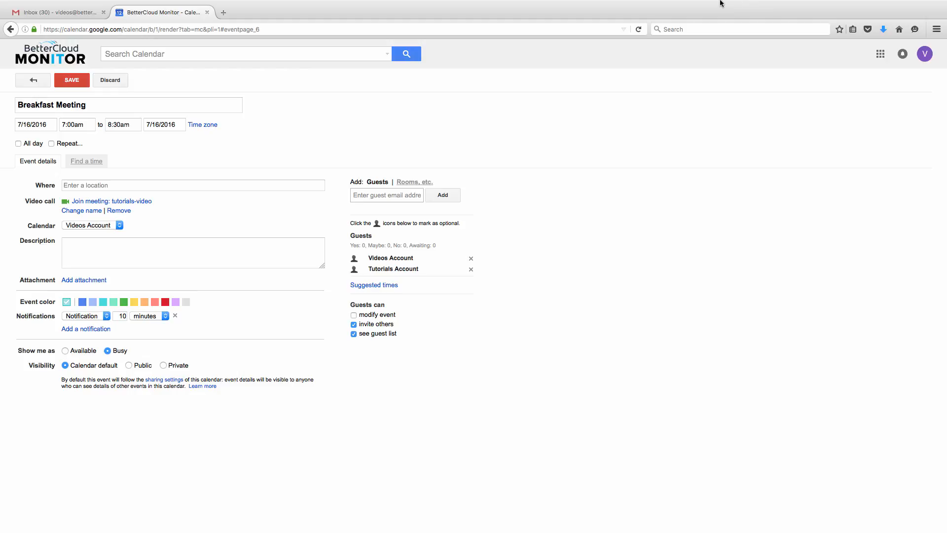
mouse_move(718, 4)
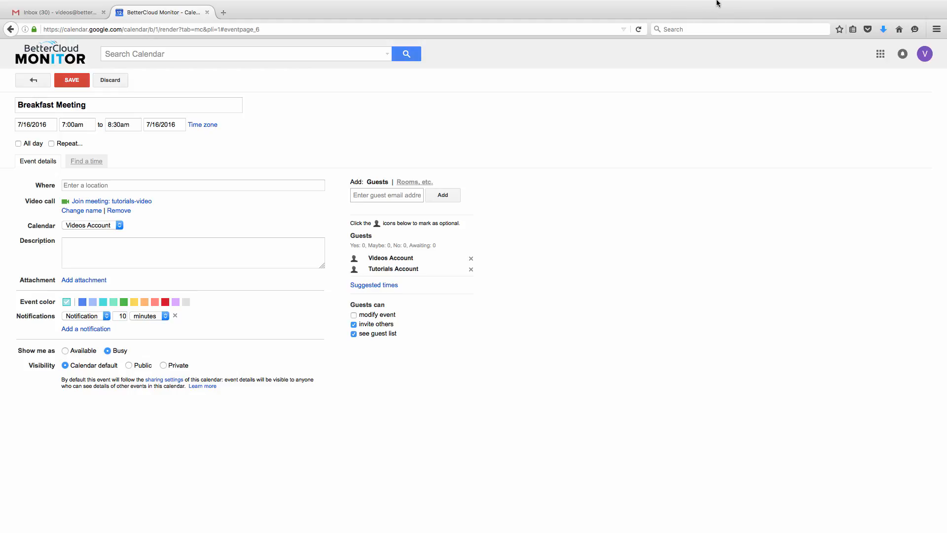